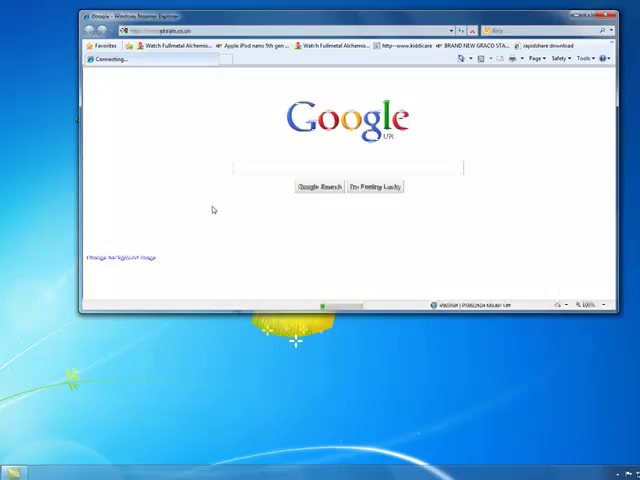
Search Google for PowerISO, download the 4.7 installer from CNET and run it.
text(power is)
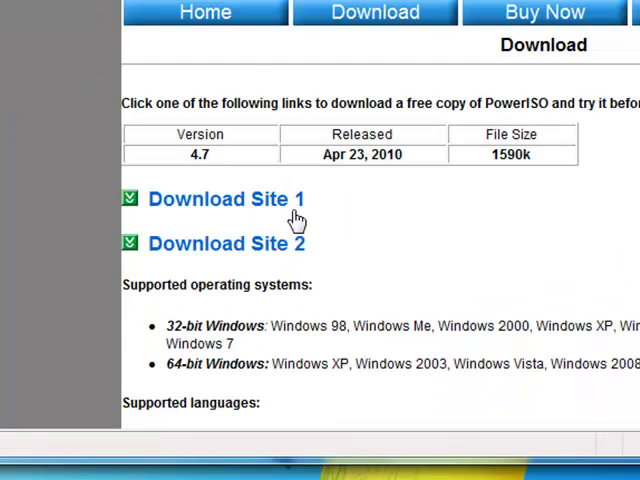
click(228, 200)
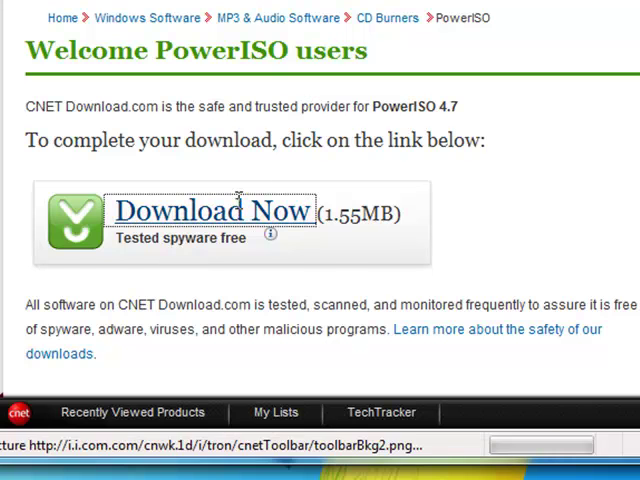
click(212, 212)
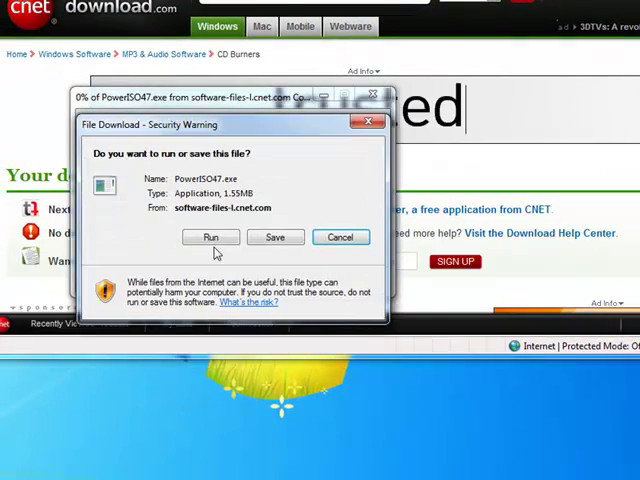
click(210, 236)
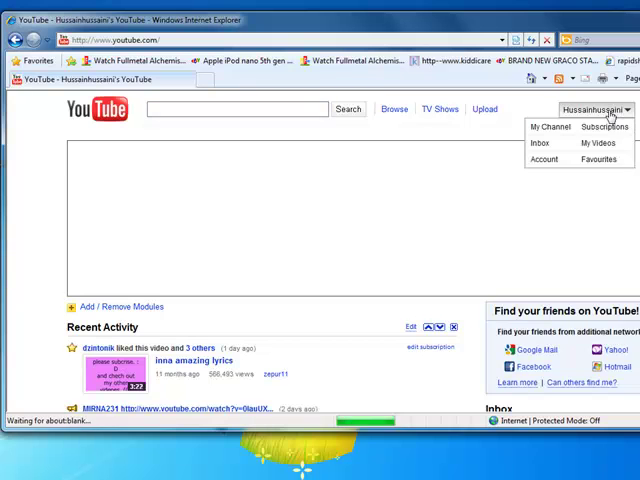
From My Videos, locate and play the Power ISO serial Key video.
click(598, 142)
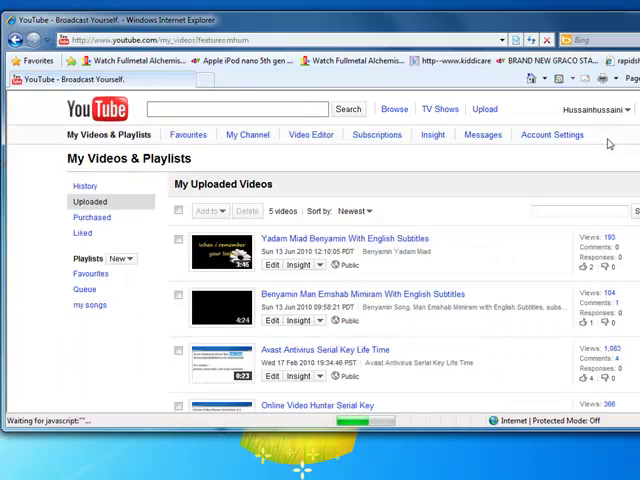
scroll(down, 3)
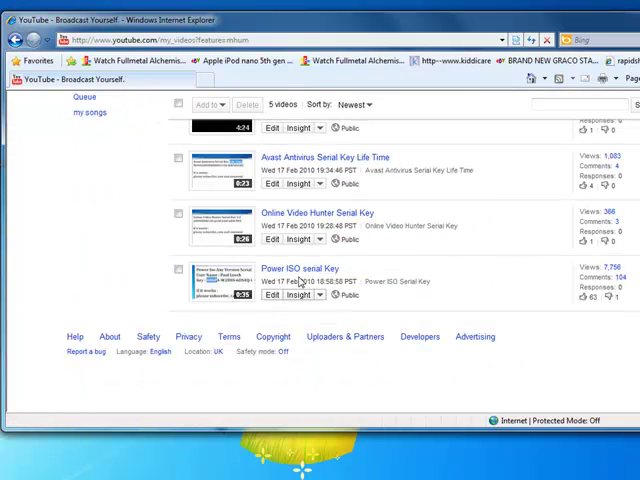
click(296, 268)
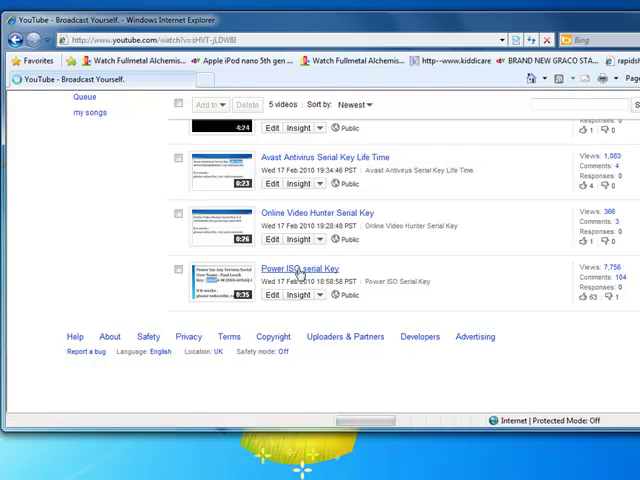
click(296, 268)
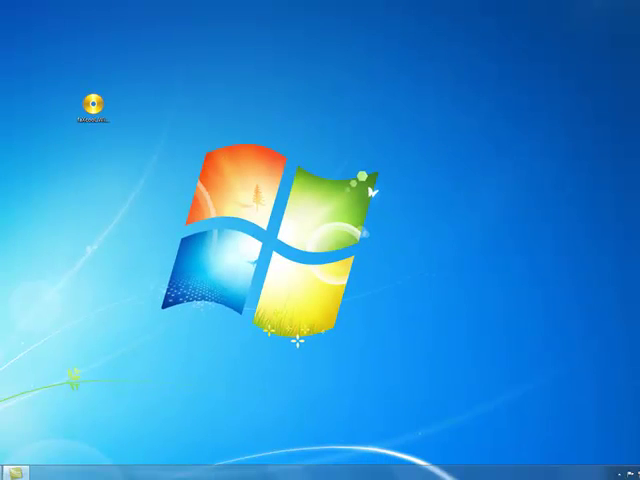
Launch PowerISO from the desktop and load the Windows 7 Ultimate ISO.
double_click(100, 104)
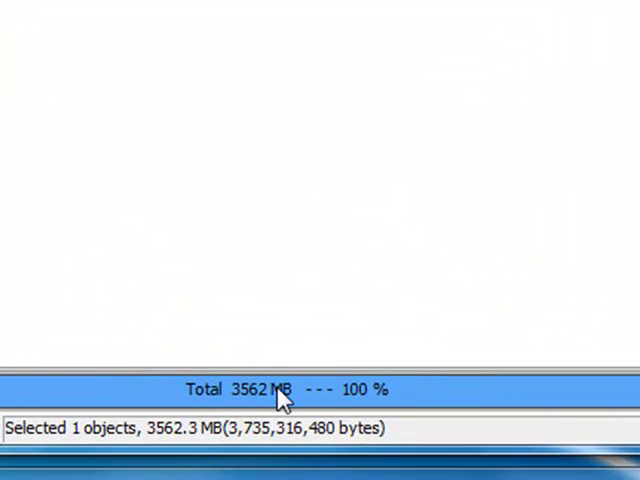
mouse_move(272, 408)
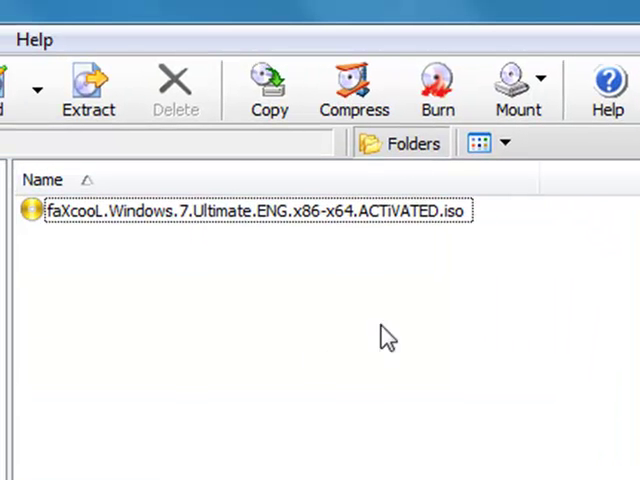
In Burn settings choose 20x (2810KB/s) burning speed, then exit without burning.
click(436, 88)
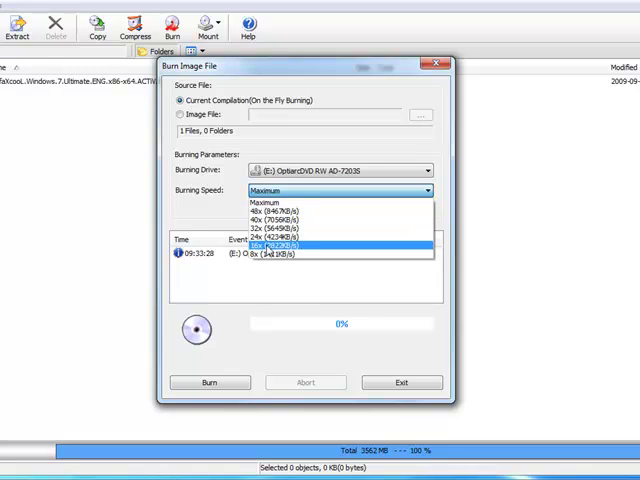
click(284, 246)
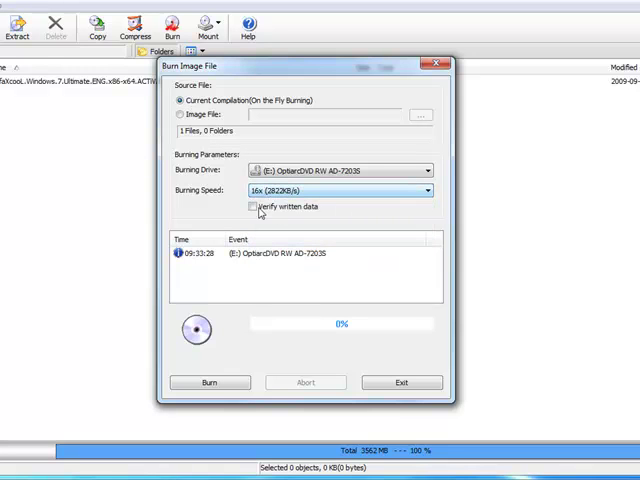
mouse_move(228, 372)
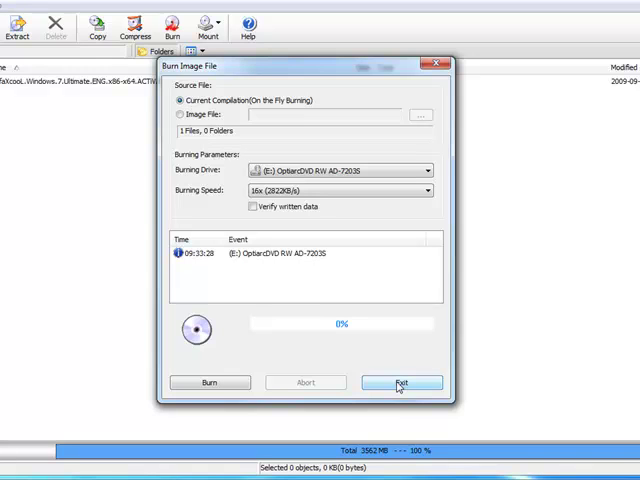
click(404, 382)
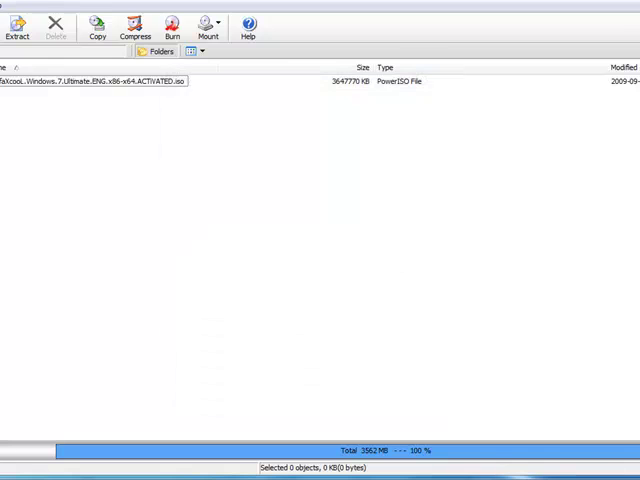